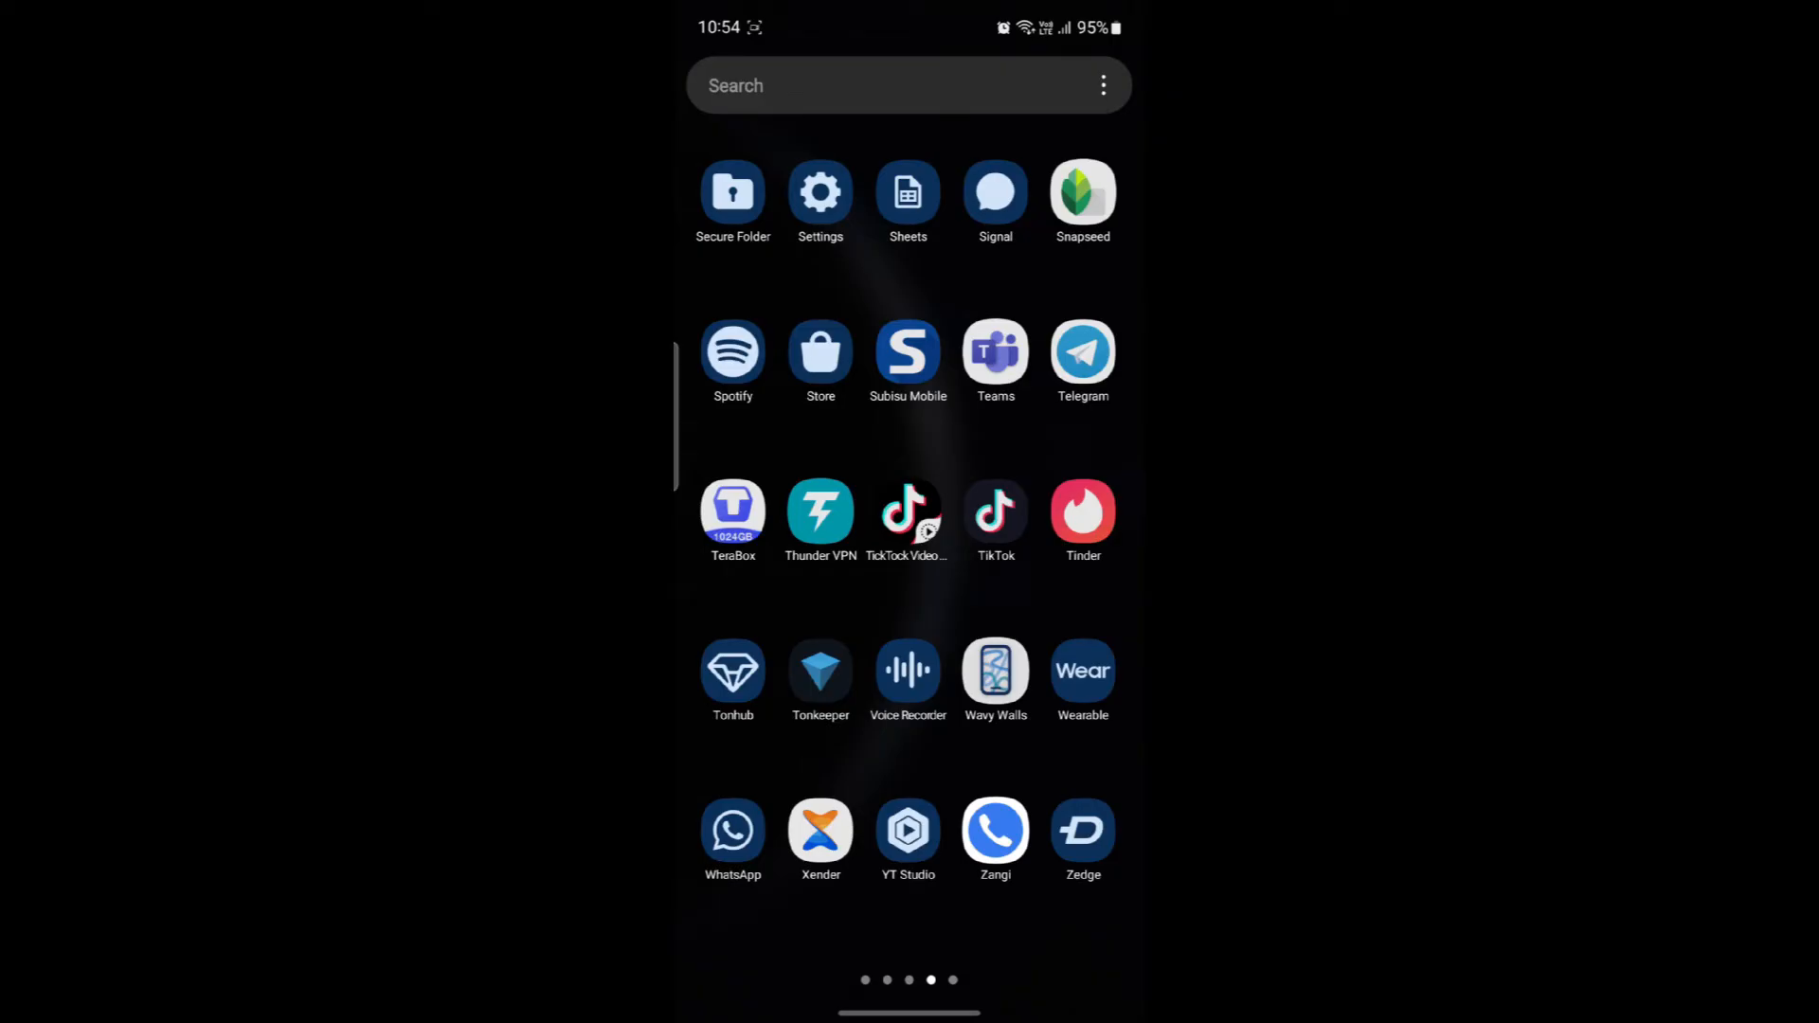
Step: Launch Signal, return to the chat list and reopen the contact's one-on-one conversation
left_click(994, 191)
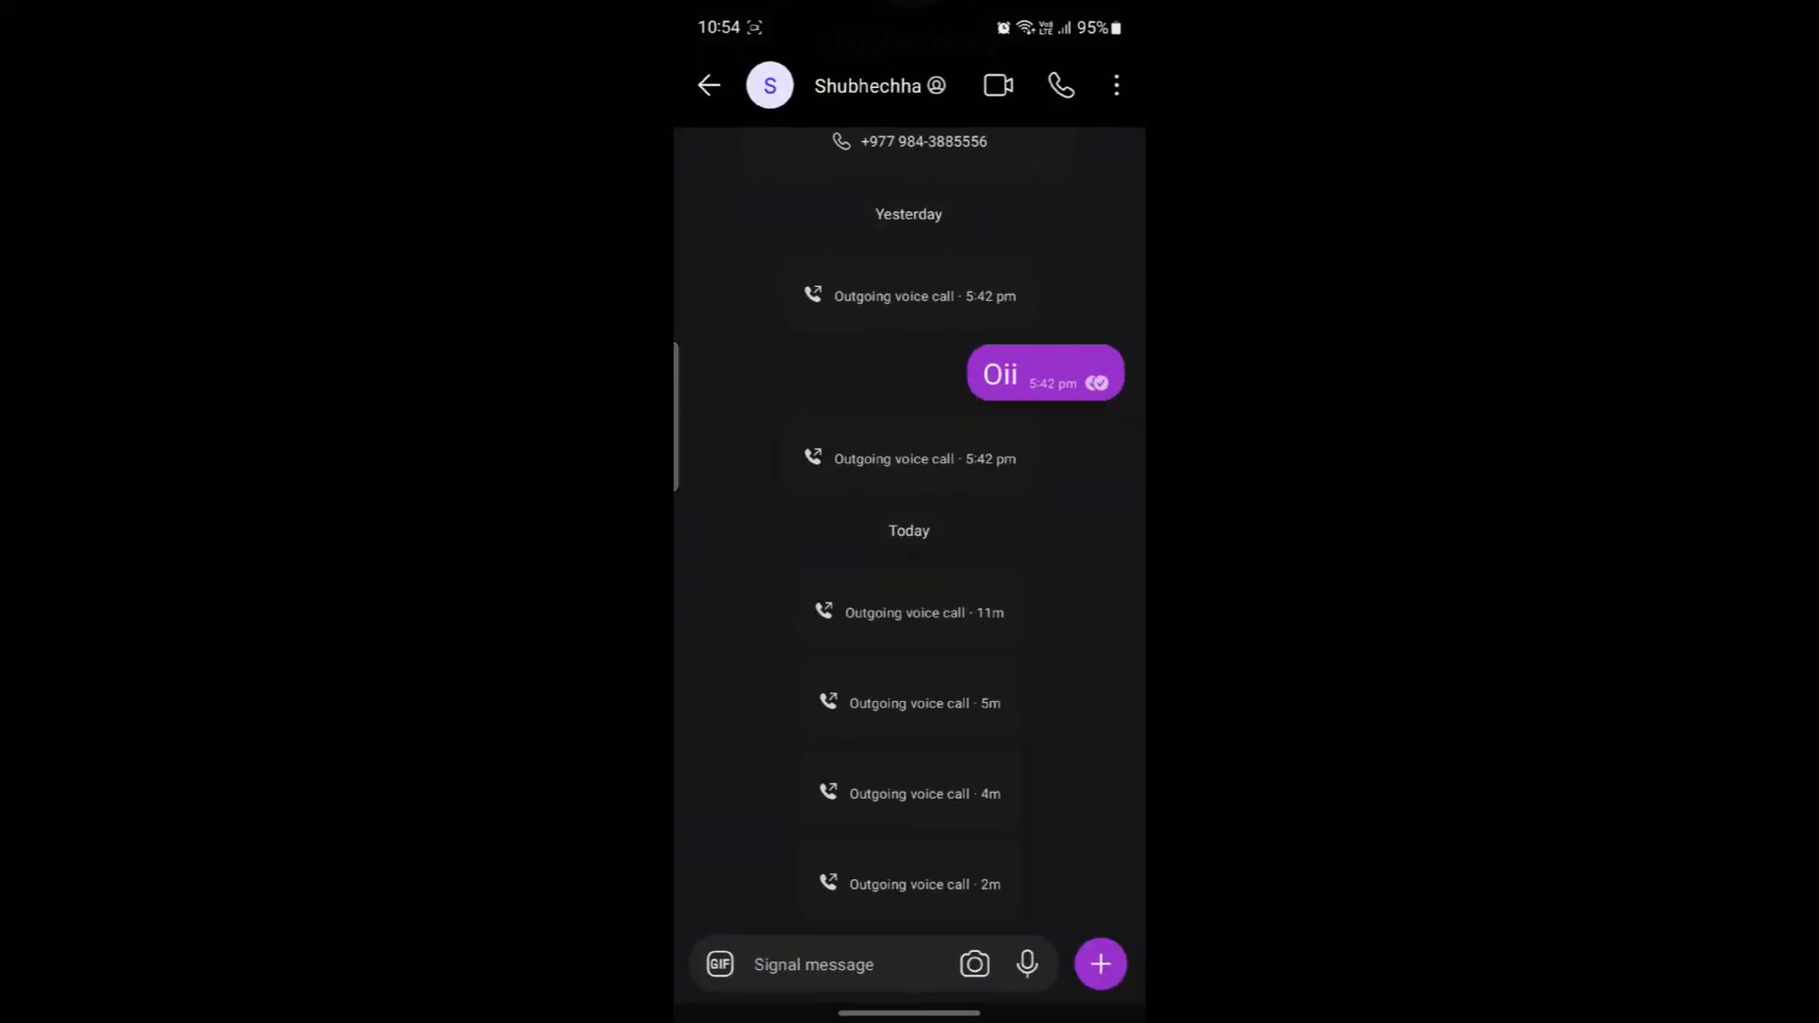
left_click(708, 85)
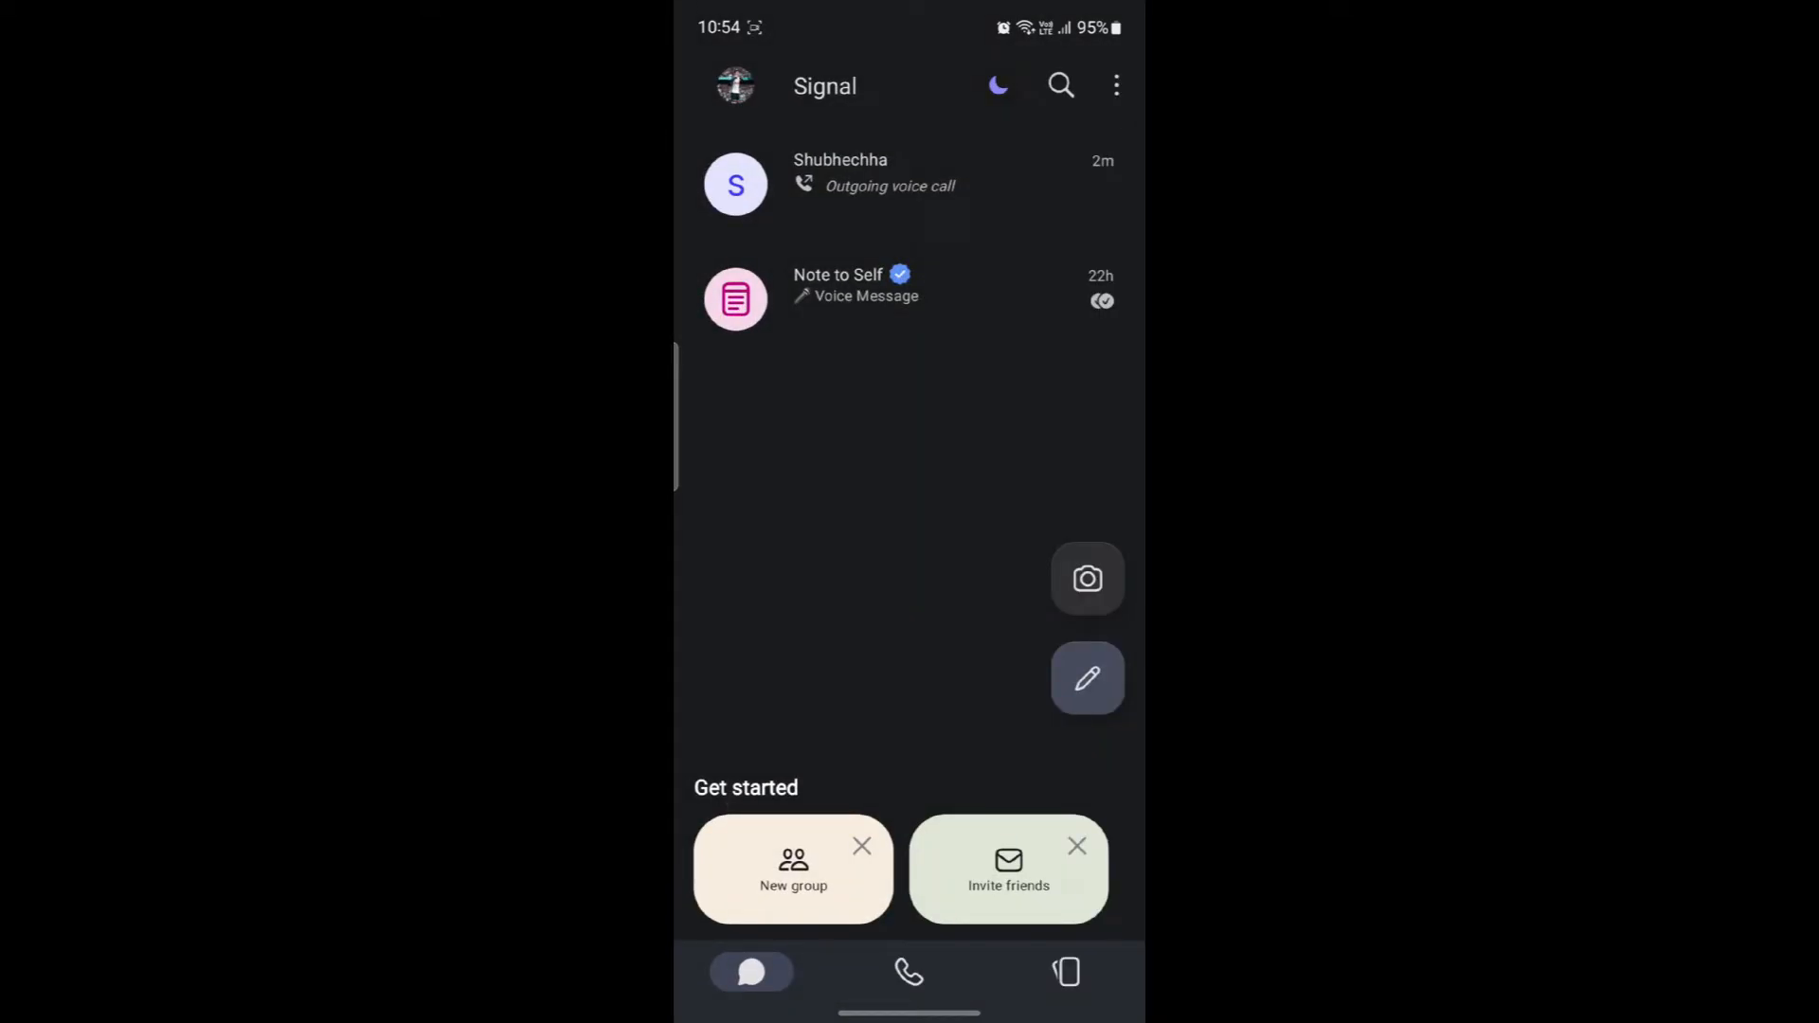
left_click(840, 184)
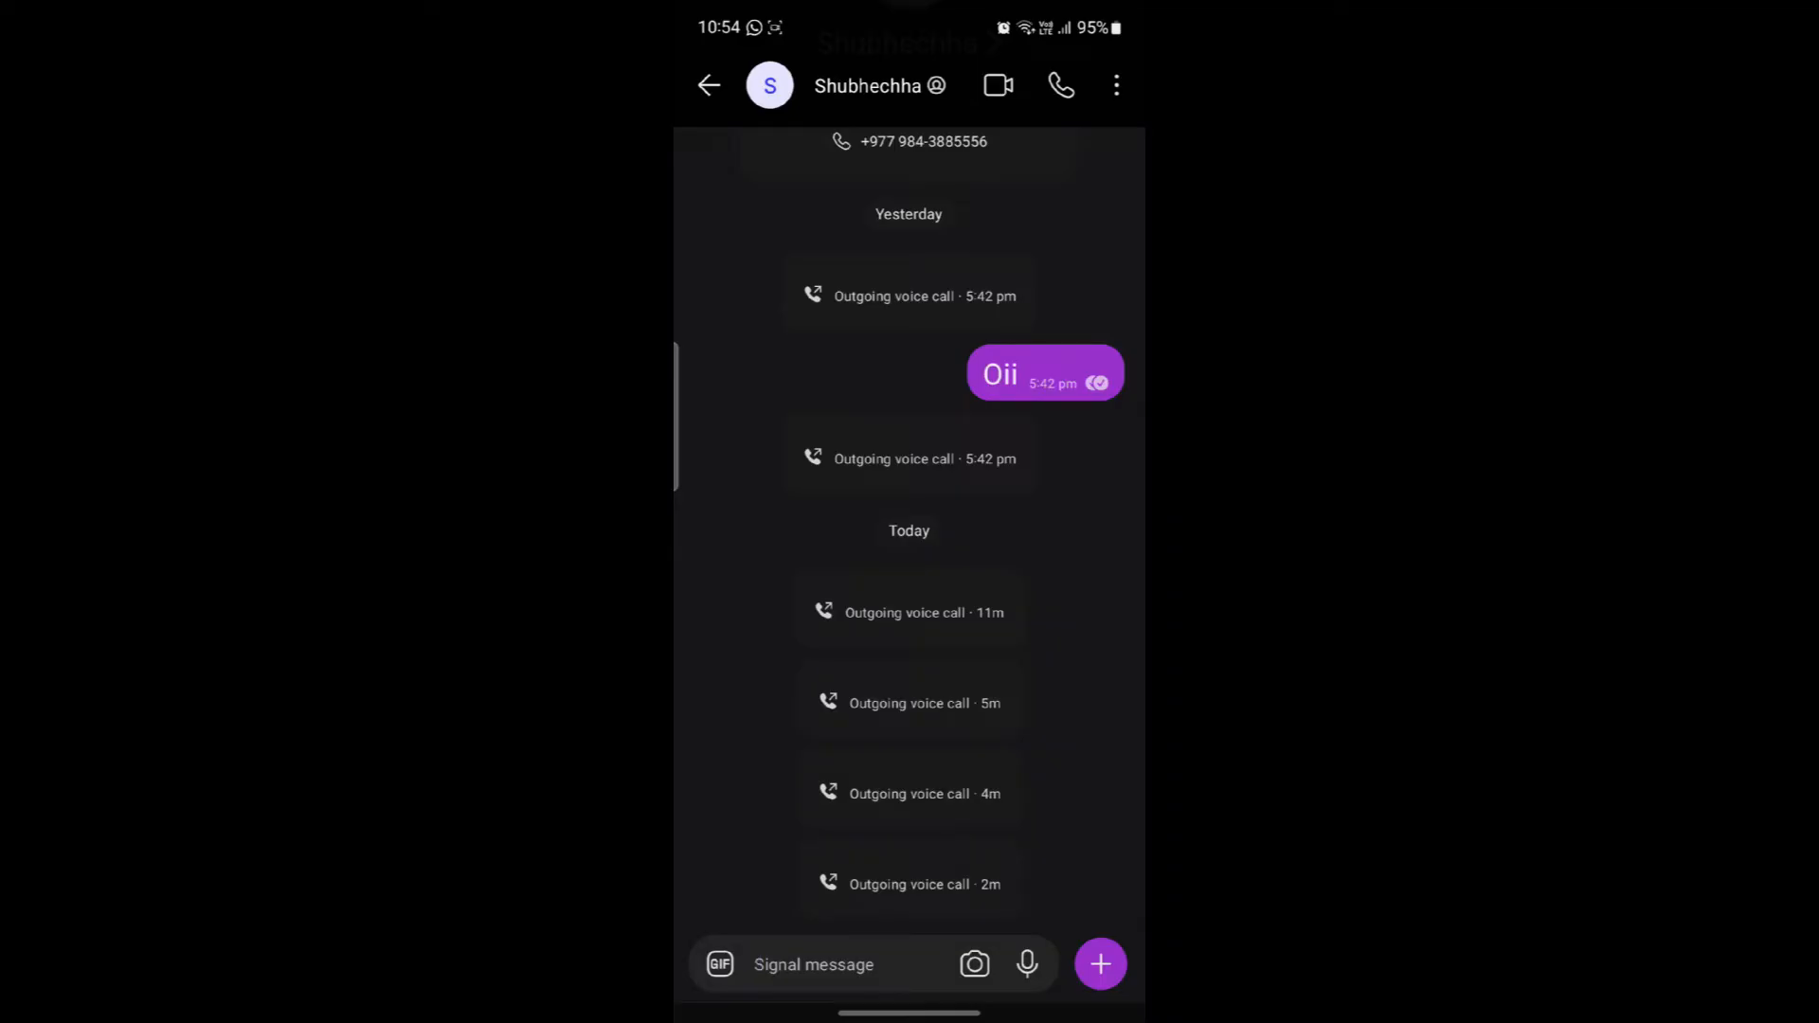
Step: Start a video call to the contact with the camera on and the microphone muted
left_click(1061, 86)
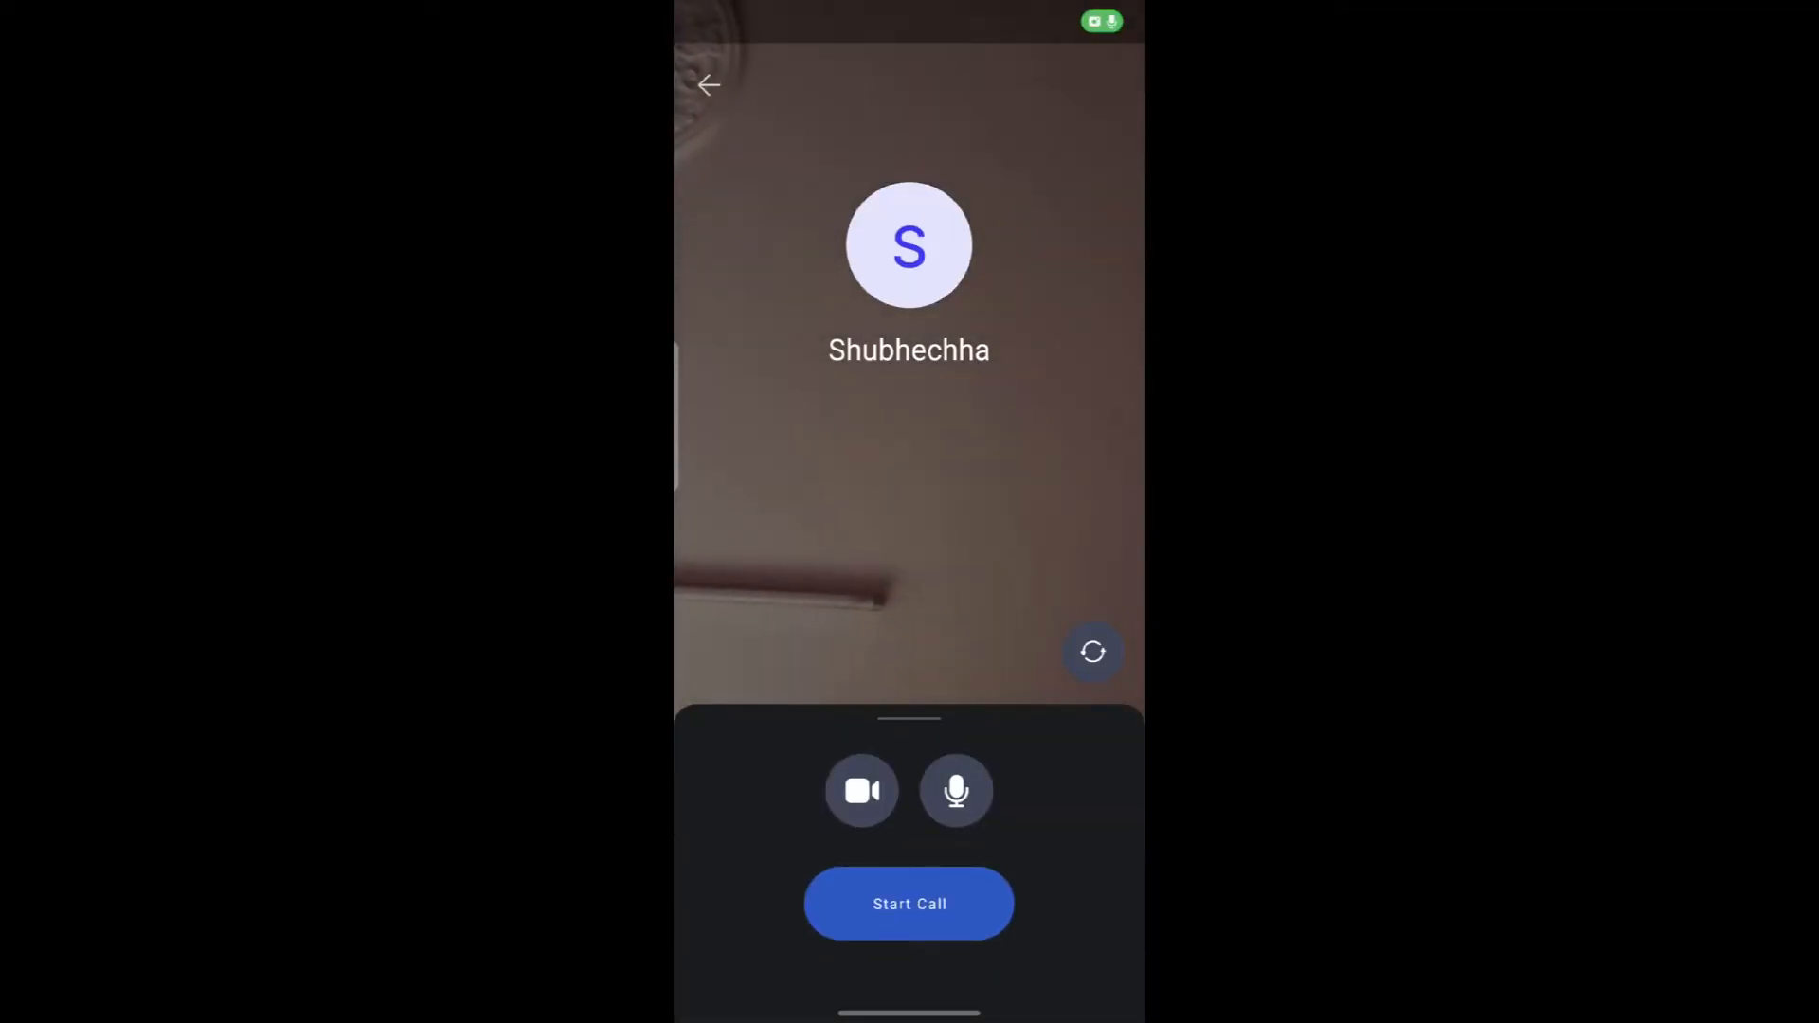
left_click(860, 790)
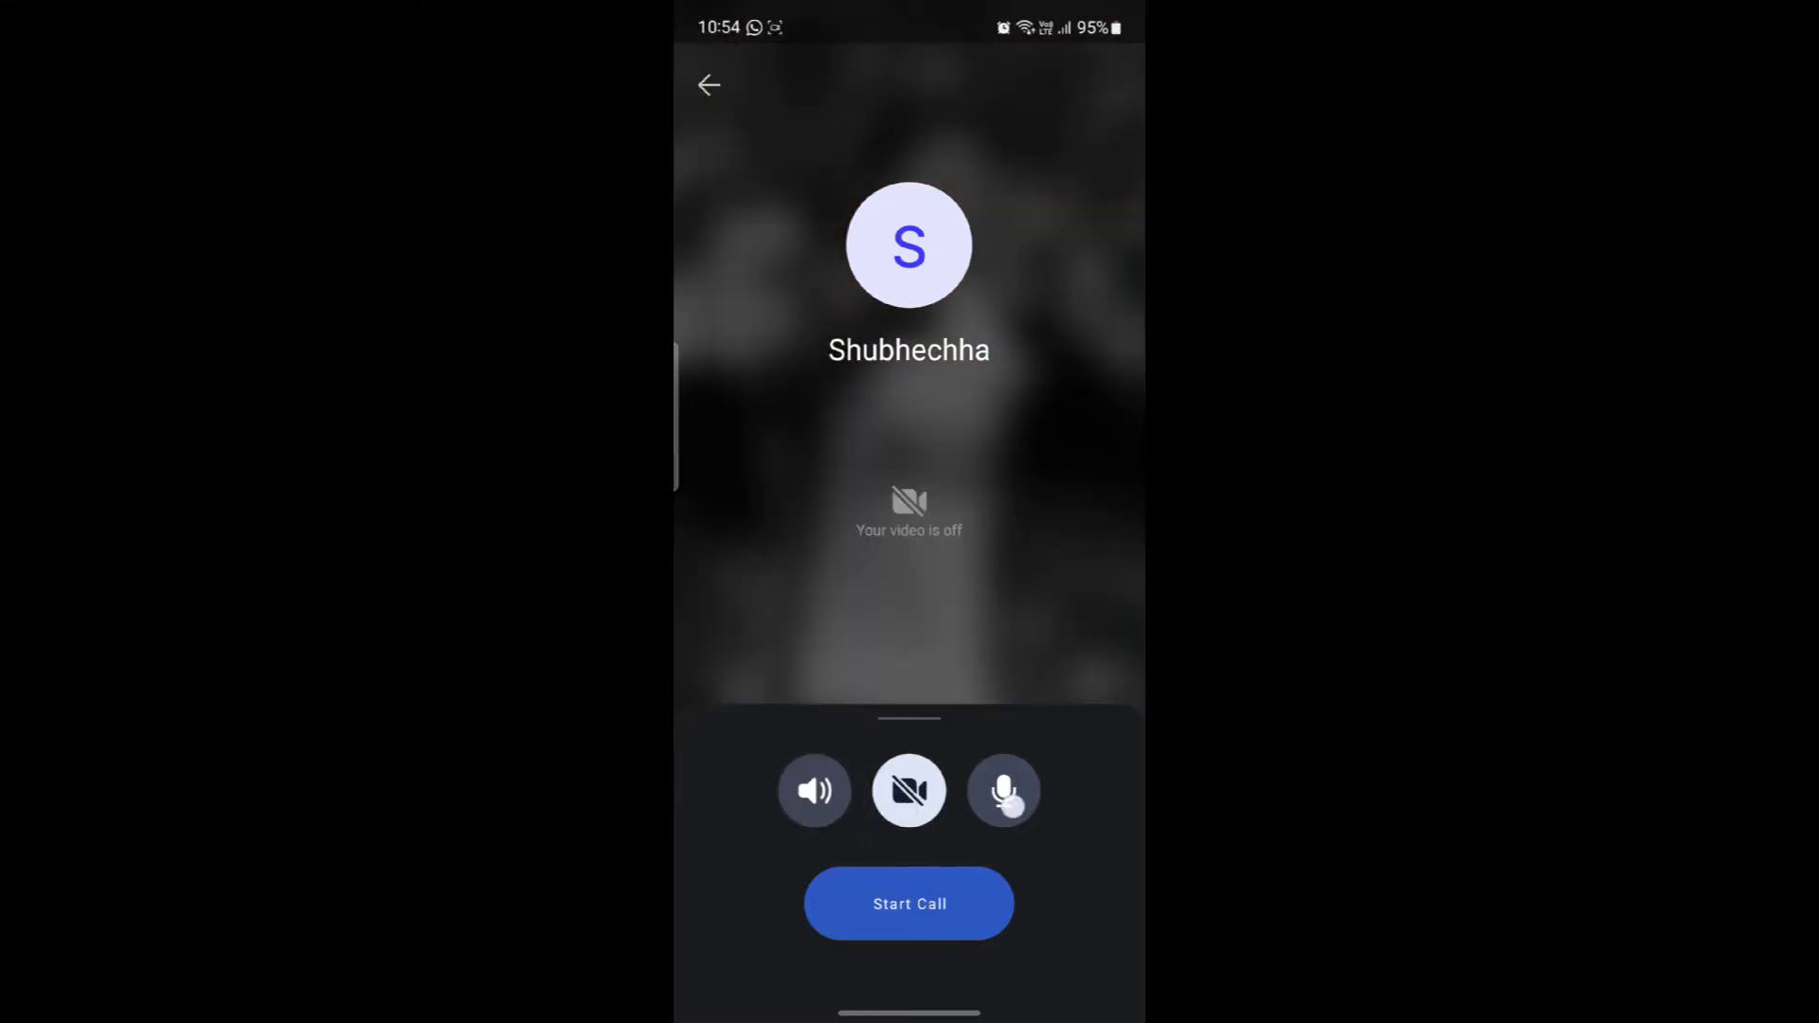
left_click(907, 790)
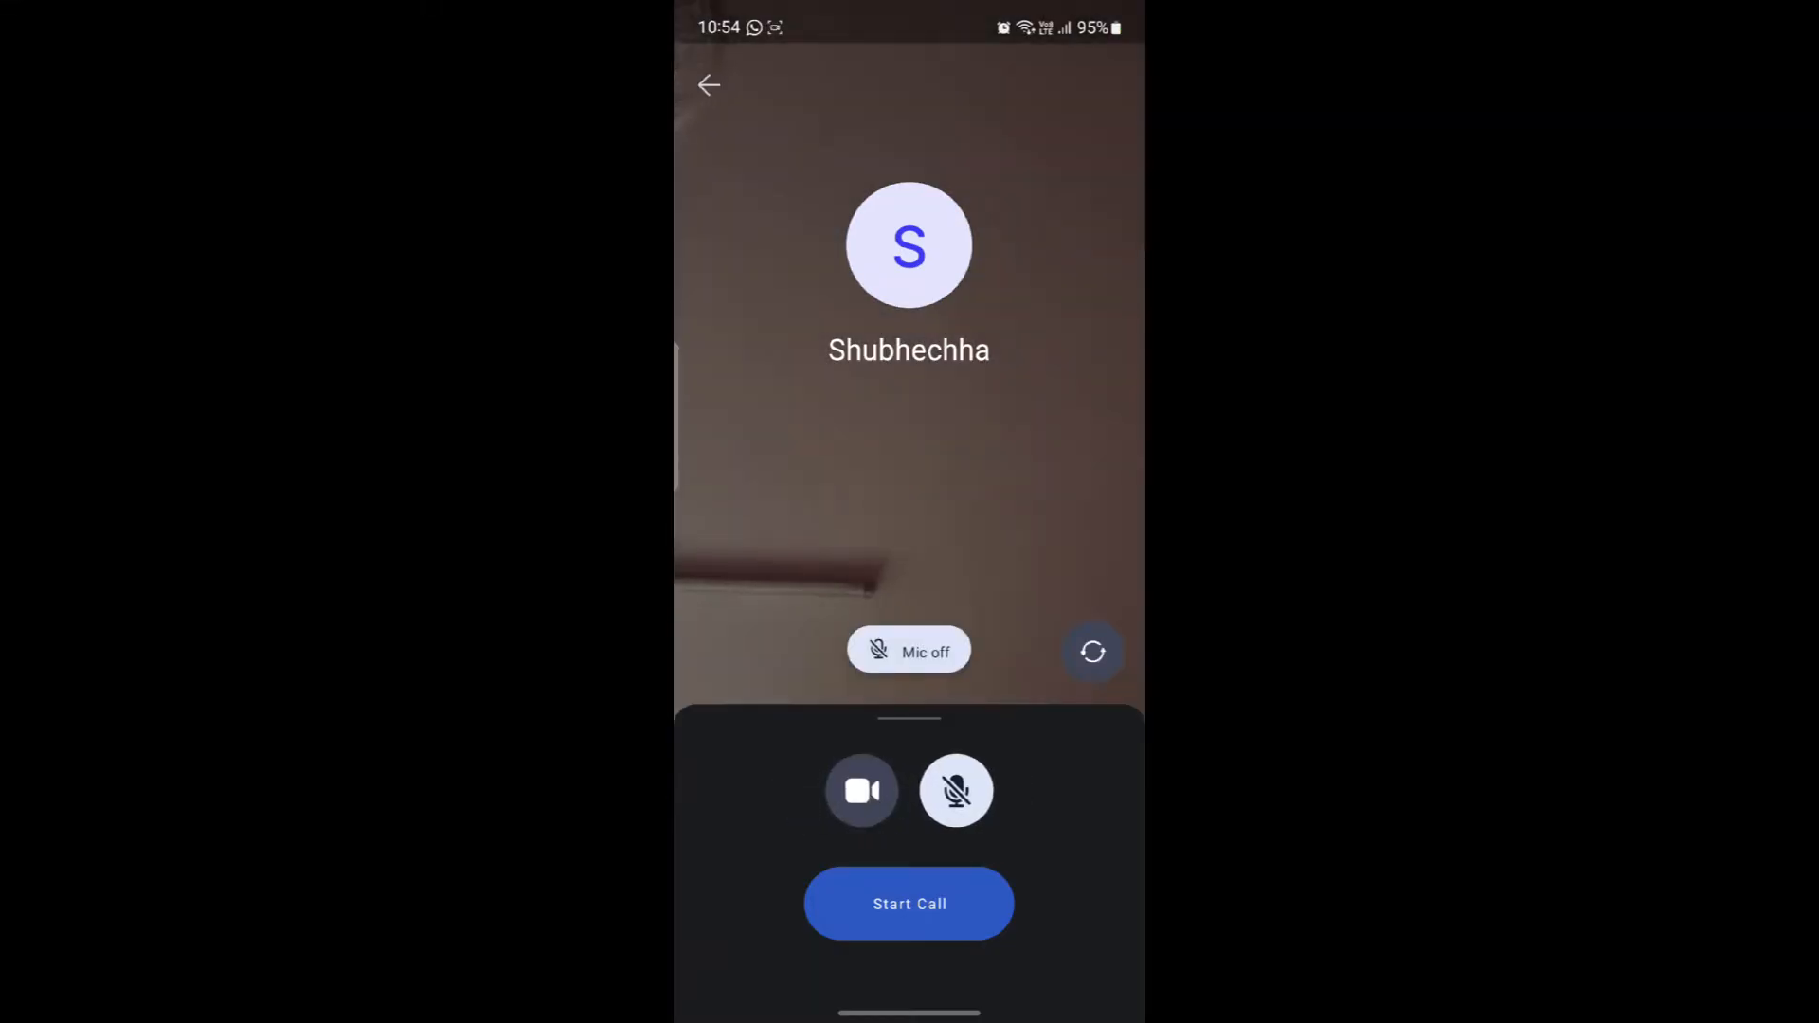
left_click(954, 790)
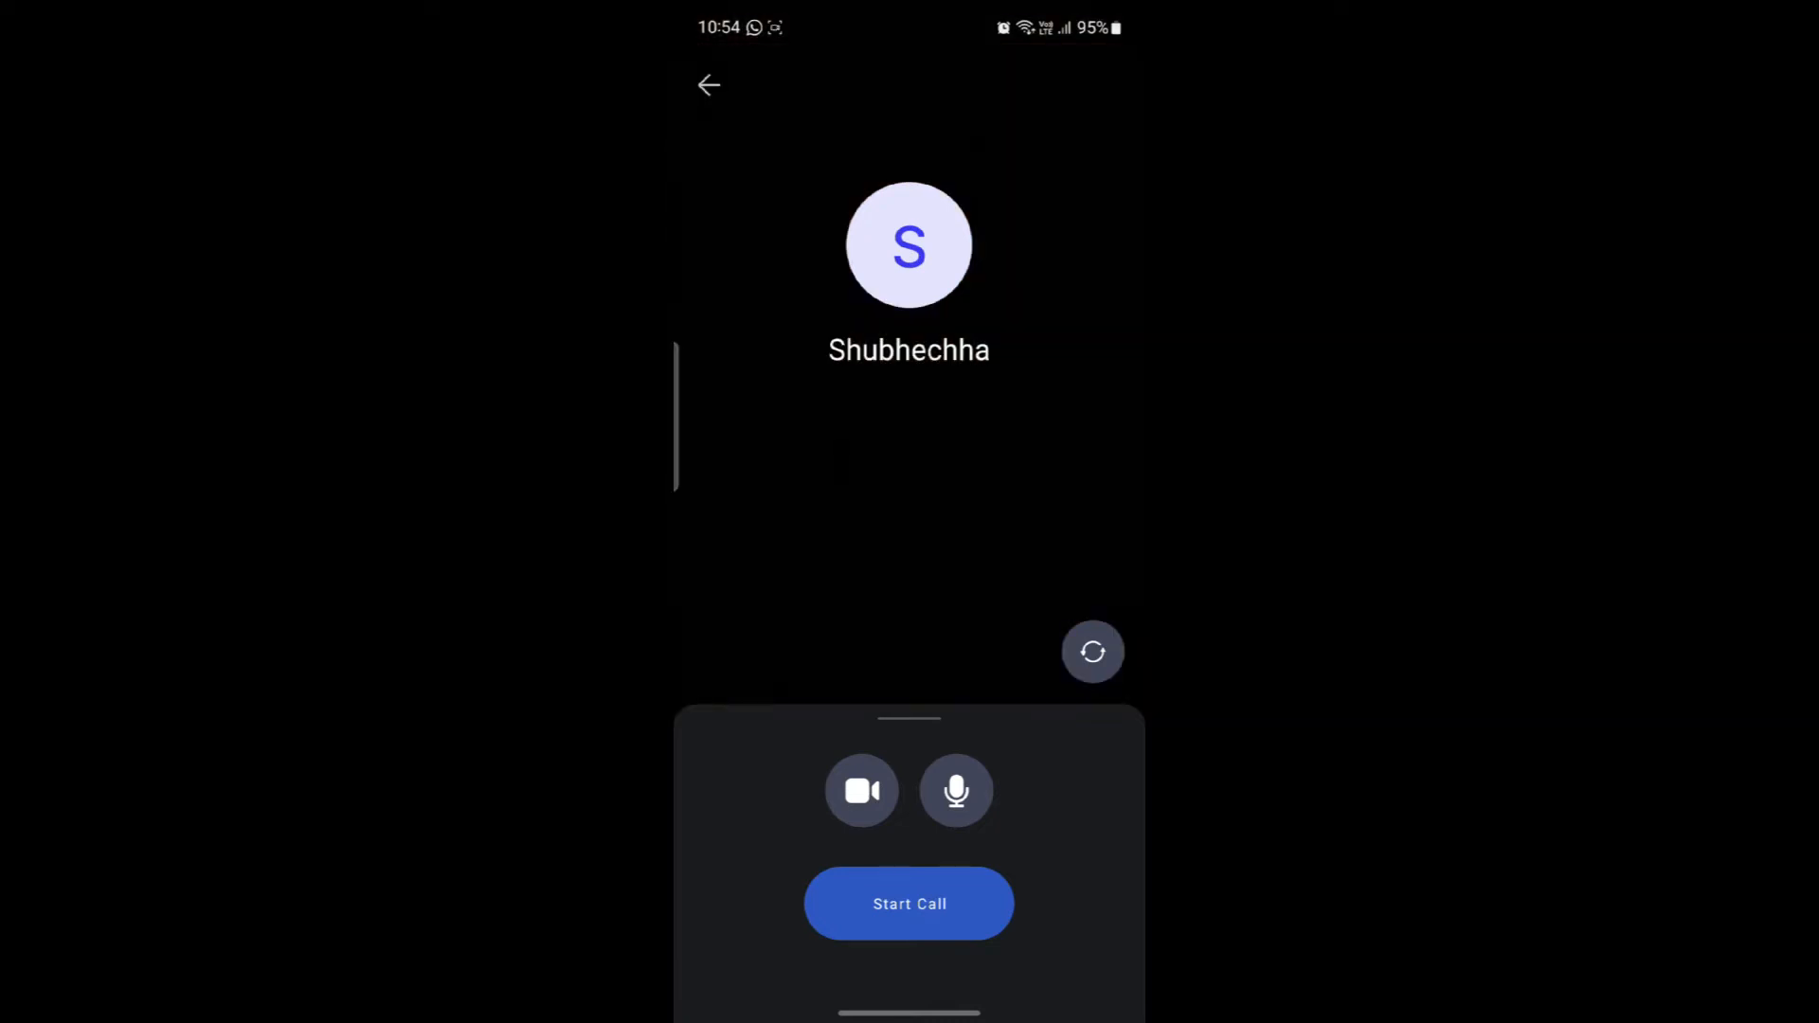
left_click(955, 790)
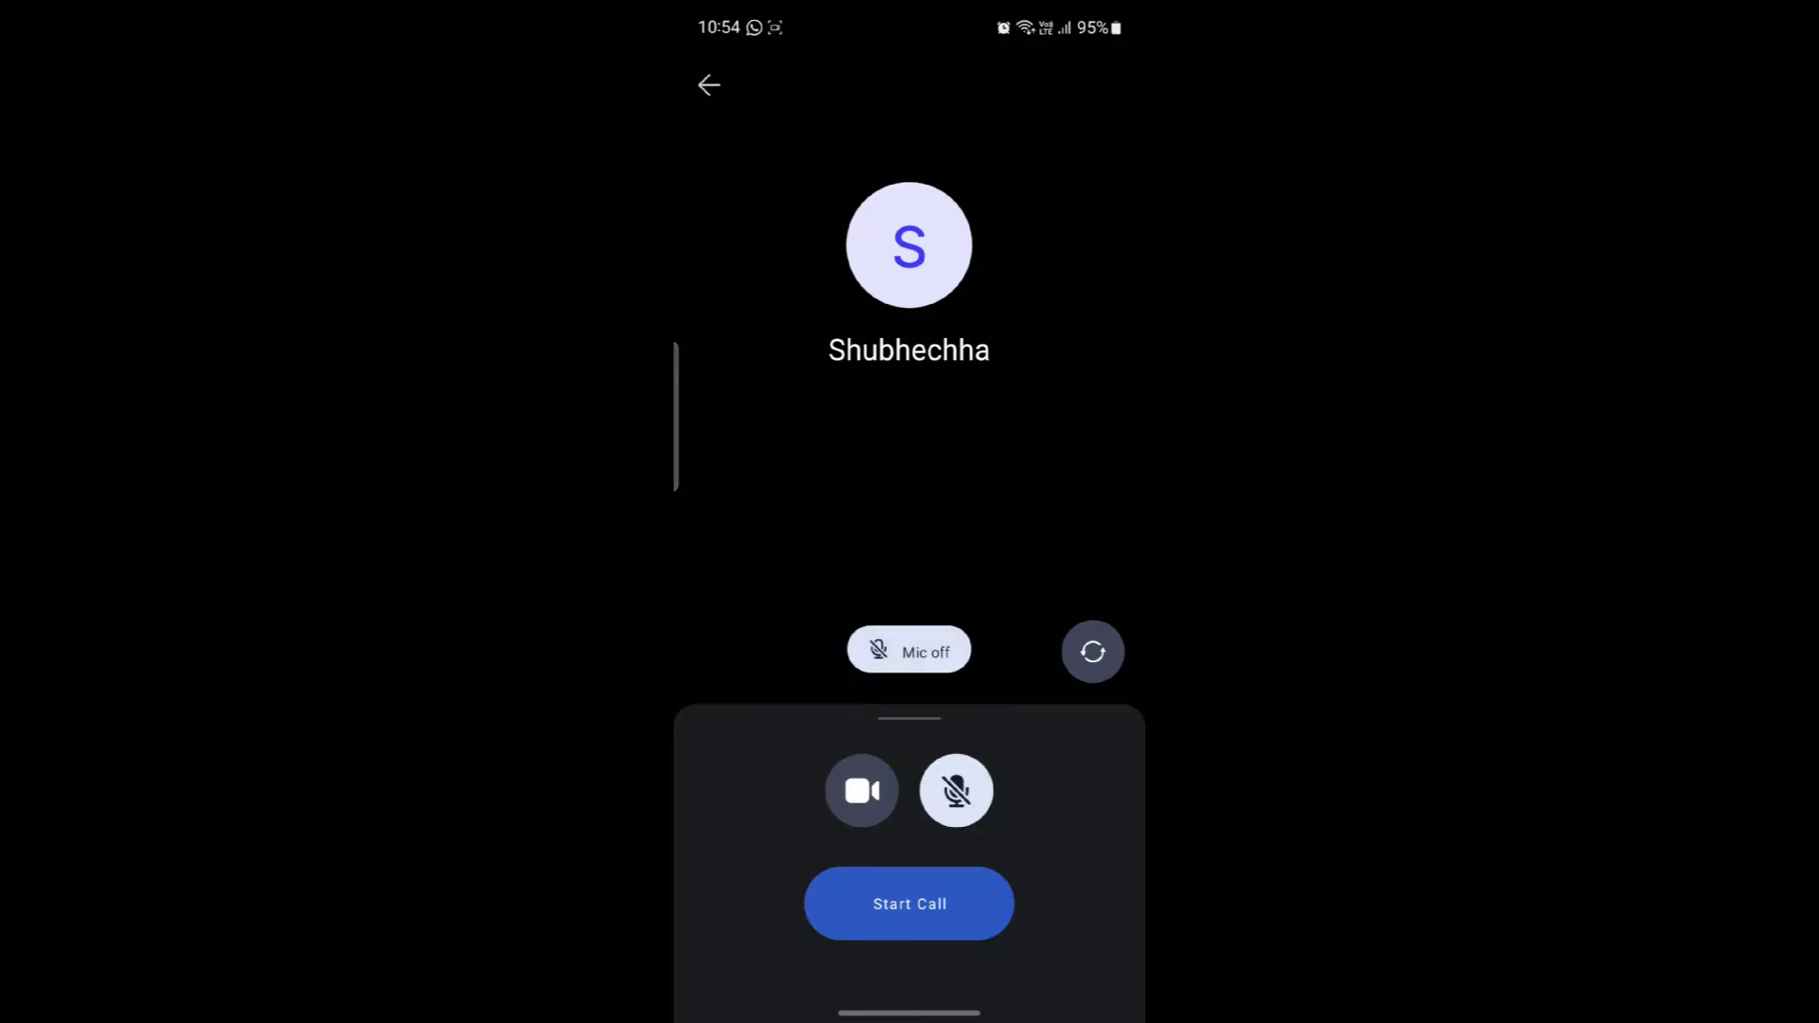
left_click(908, 904)
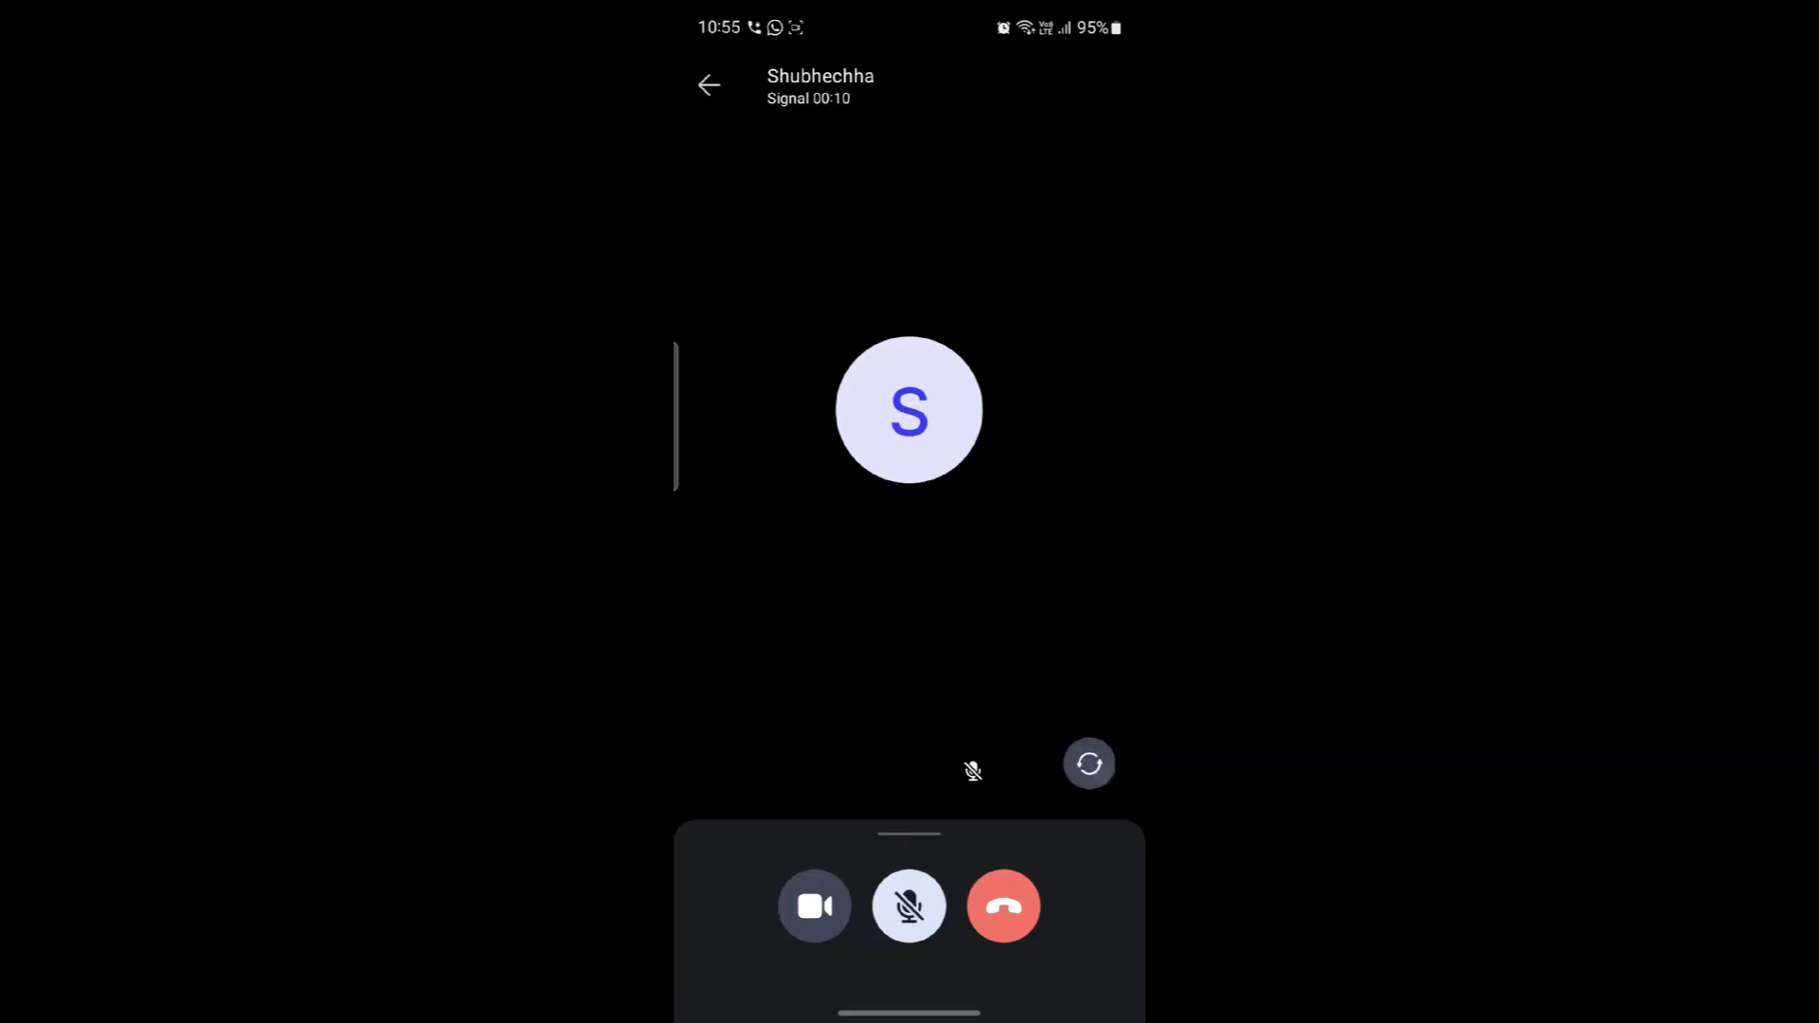
Step: Unmute the microphone while the video call is running
left_click(908, 905)
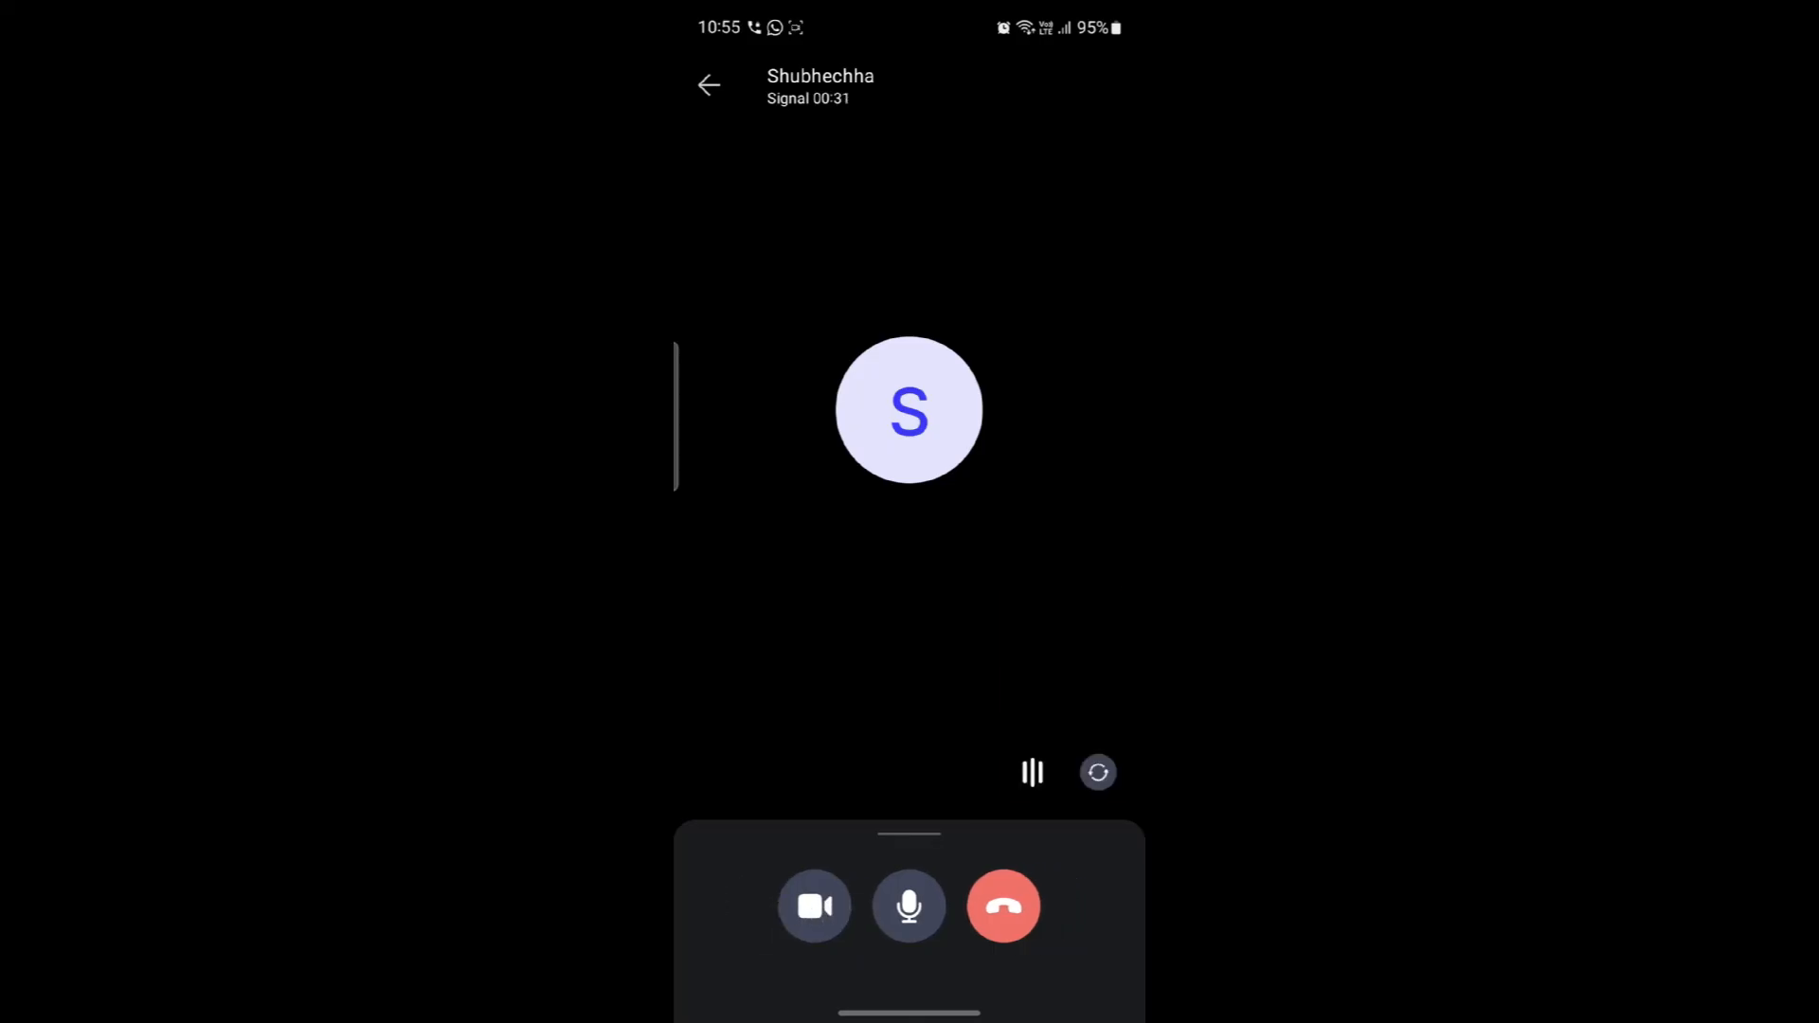
Step: Hang up the video call, leaving it logged as 'Outgoing video call' in the chat
left_click(815, 905)
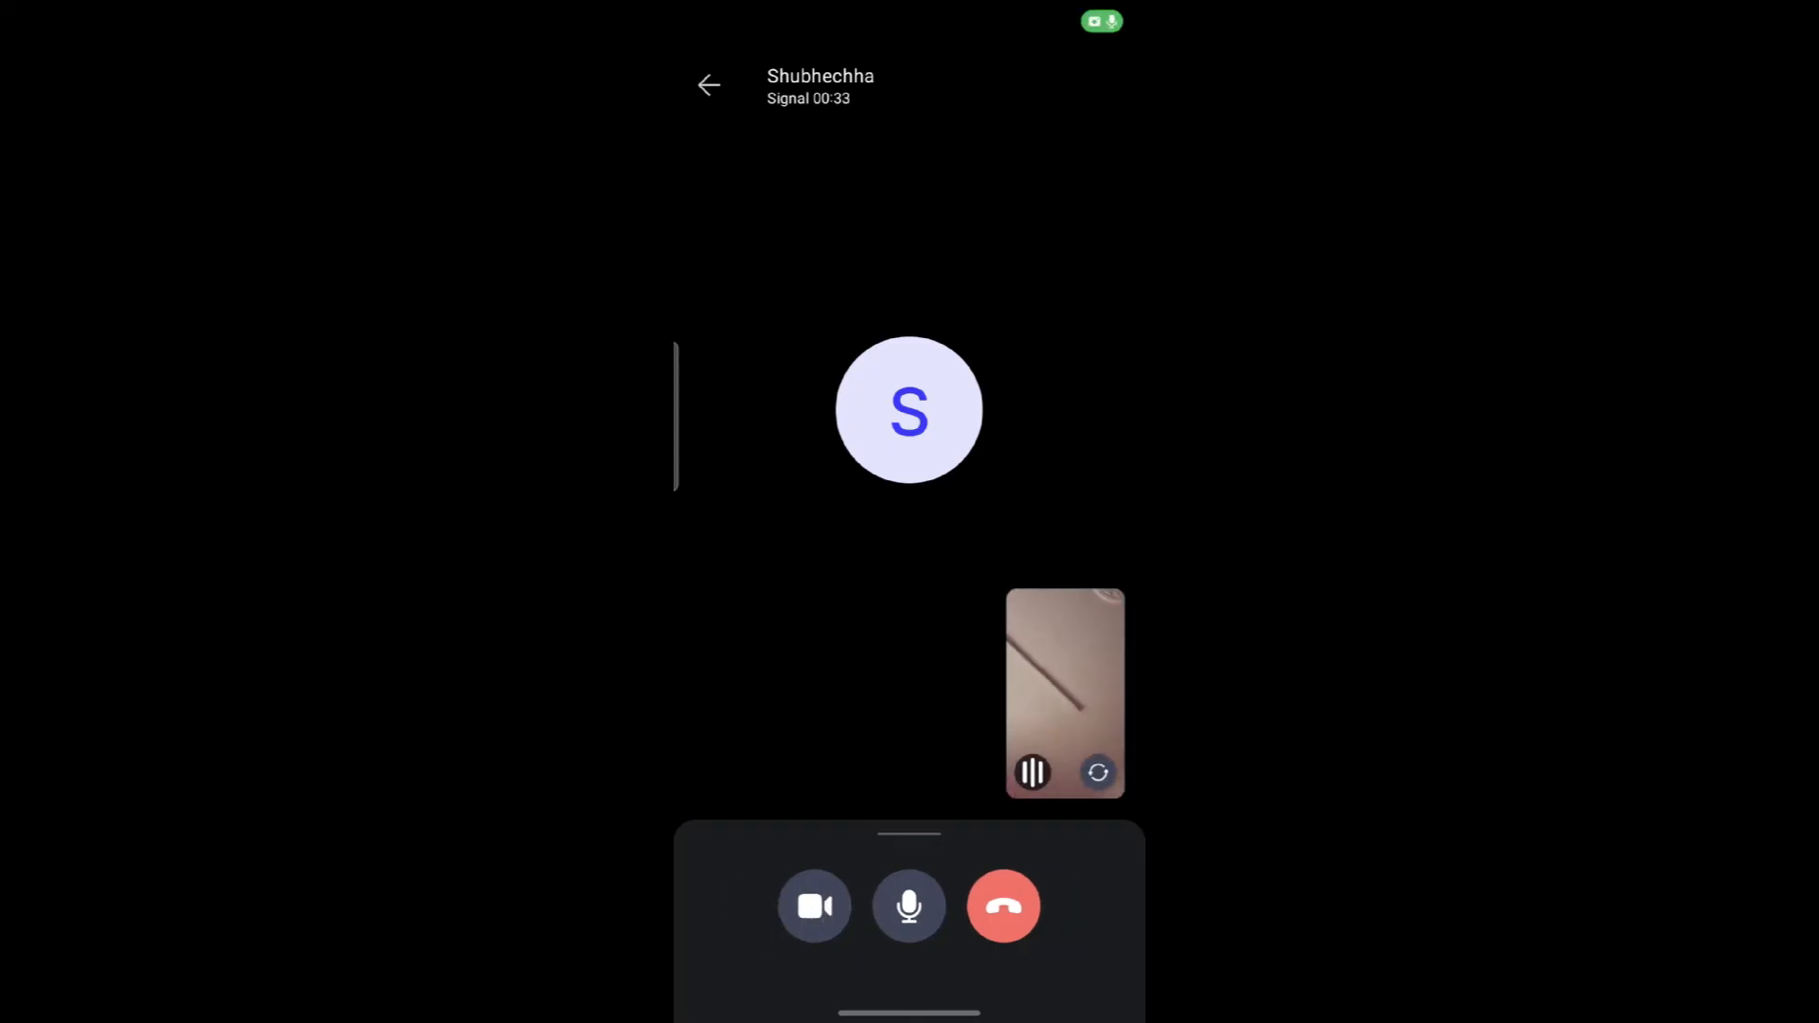
left_click(1004, 905)
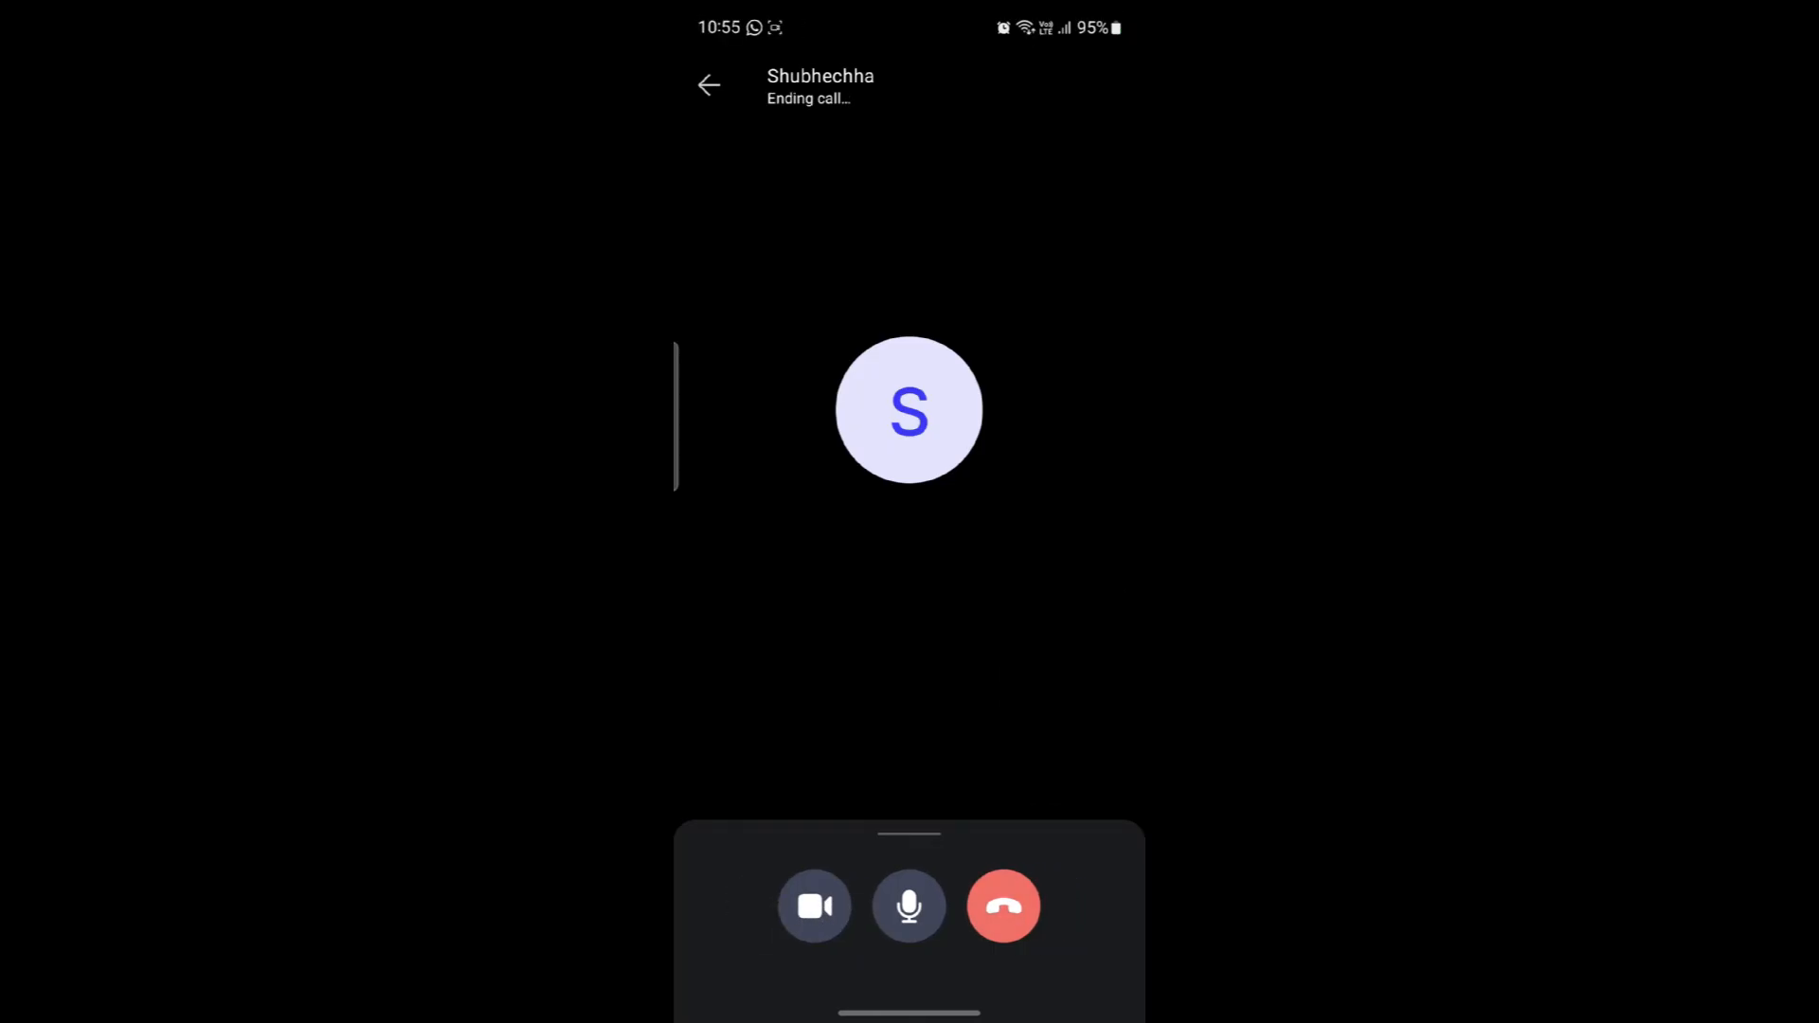
left_click(1002, 905)
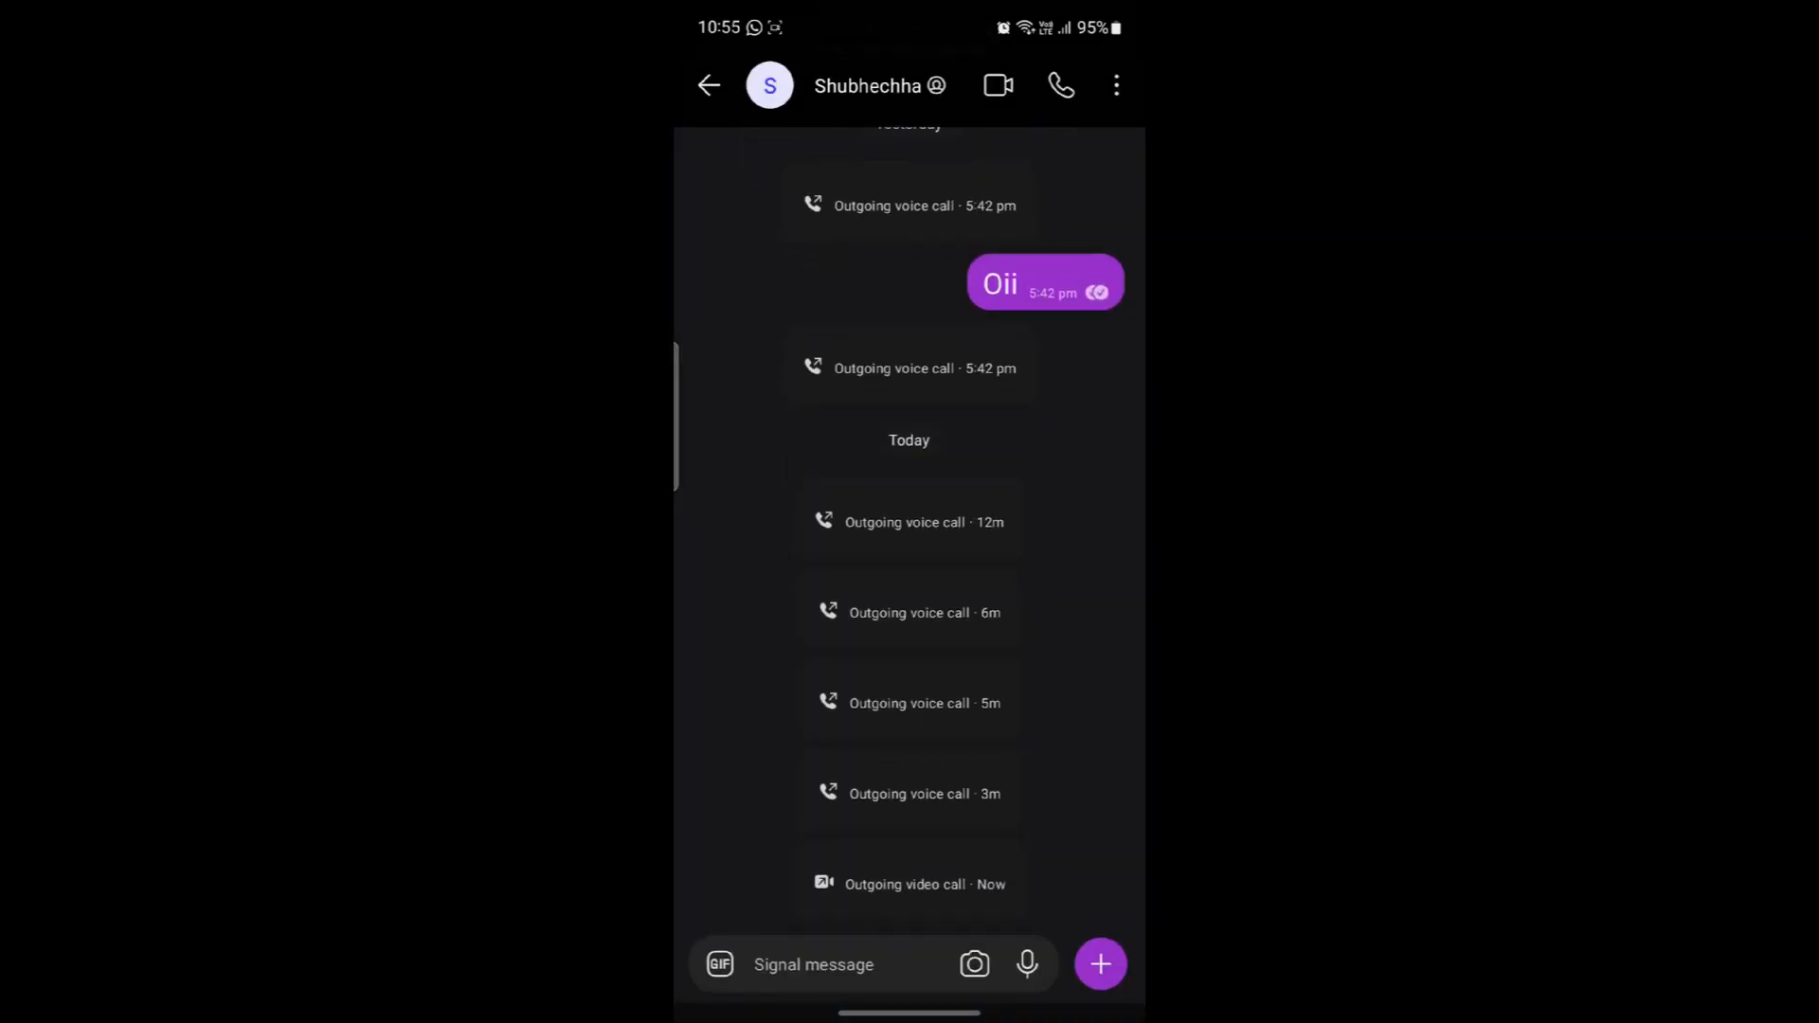